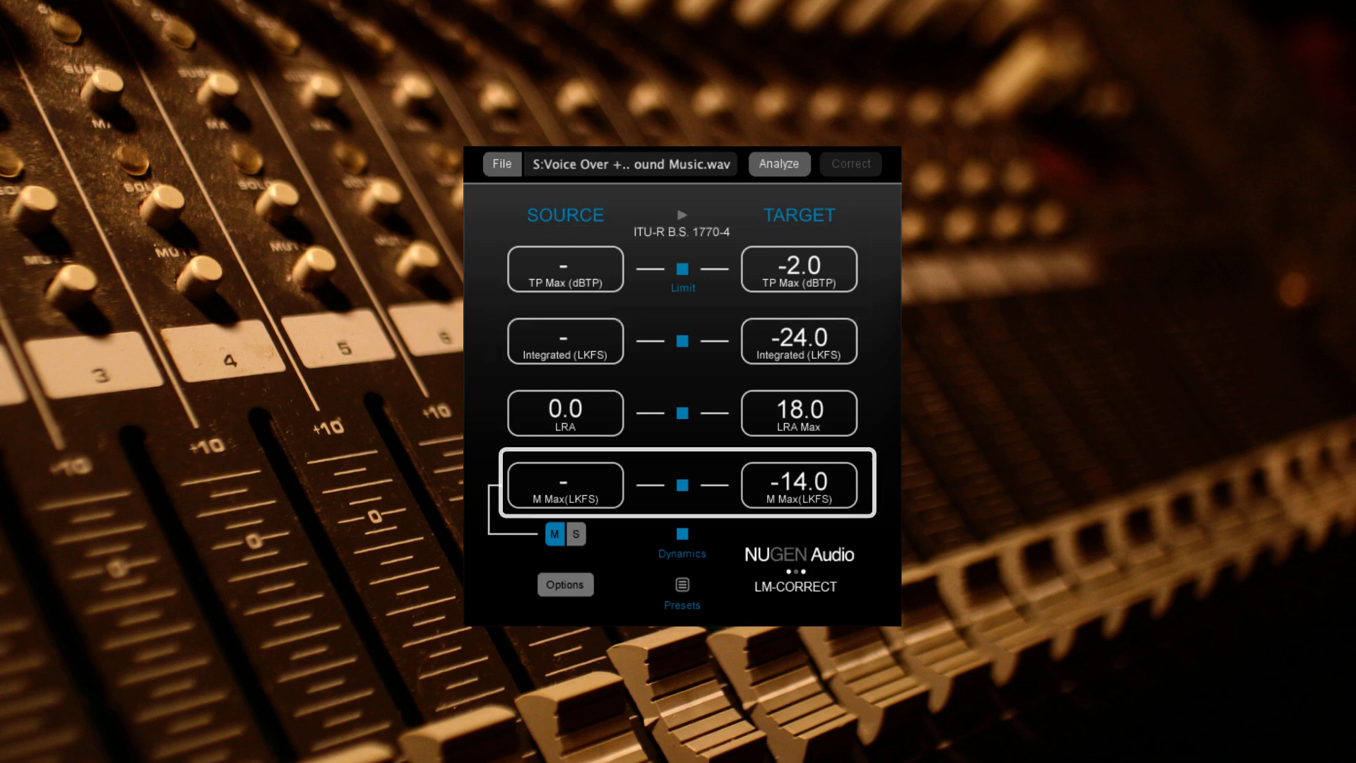
Switch the max loudness meter to short-term, then back to momentary.
click(554, 532)
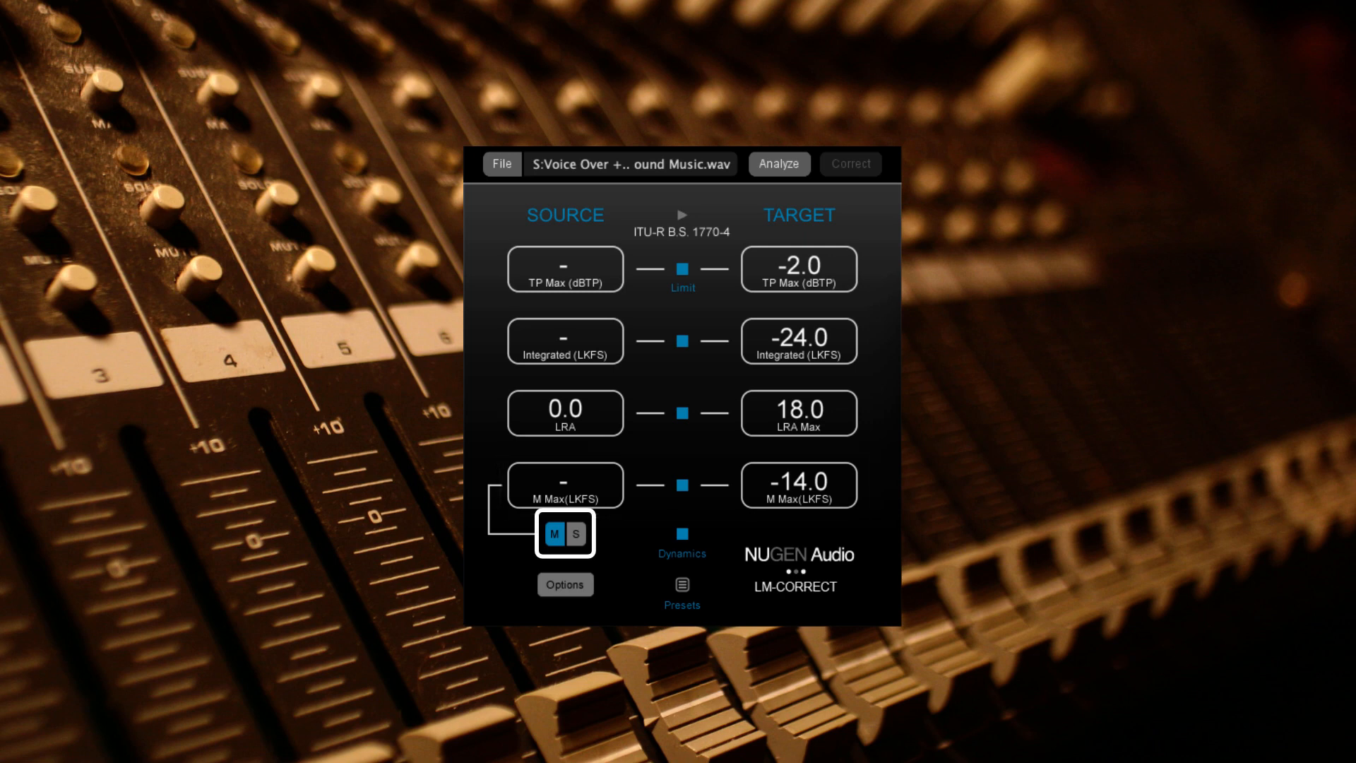
click(576, 534)
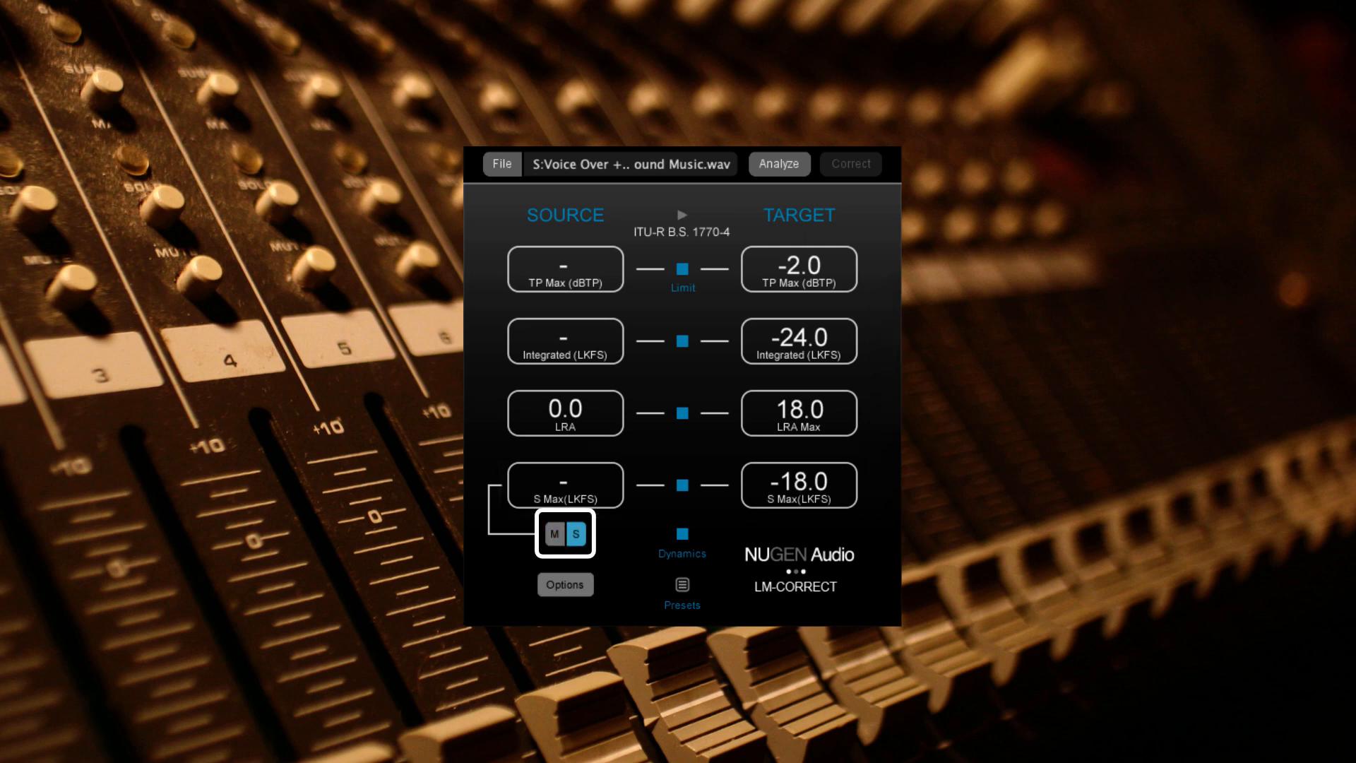
click(554, 532)
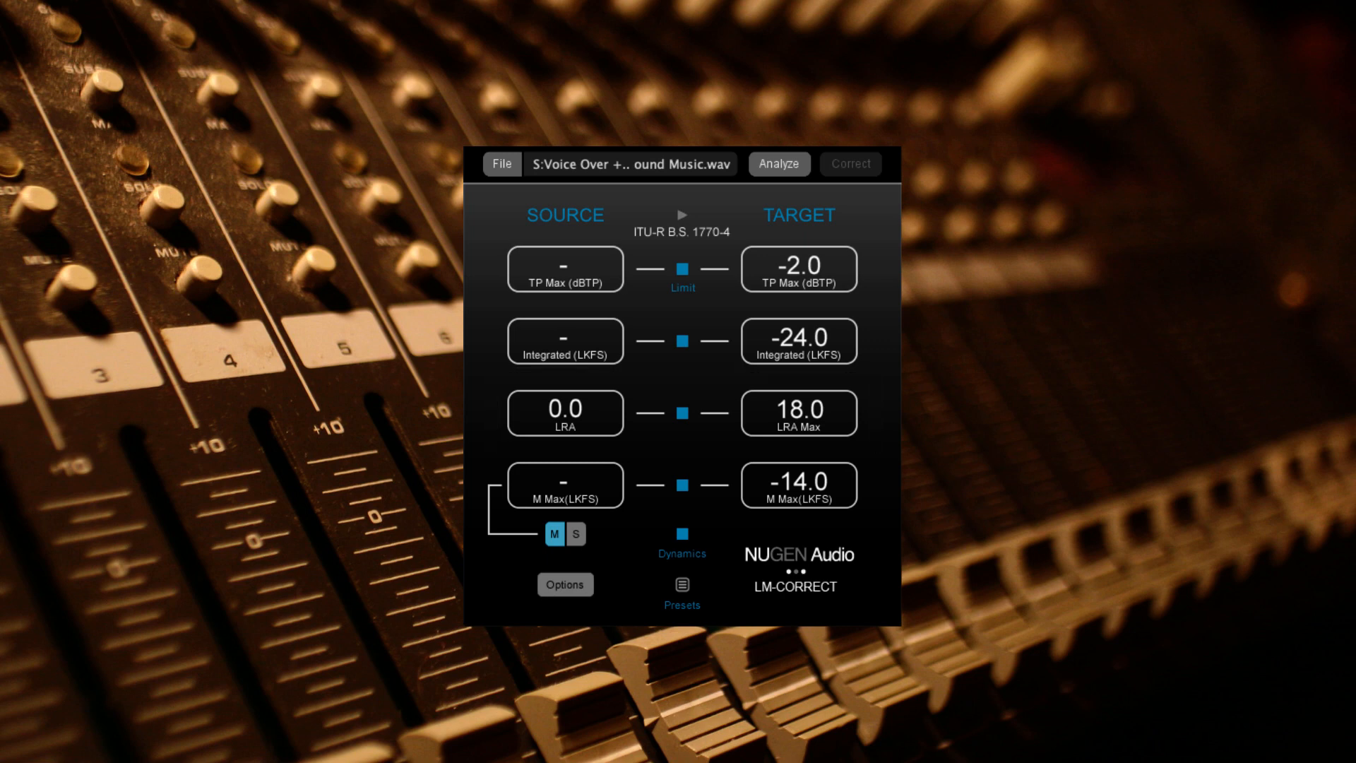
Browse the loudness standard presets and close the list, keeping ITU-R BS.1770-4.
click(682, 589)
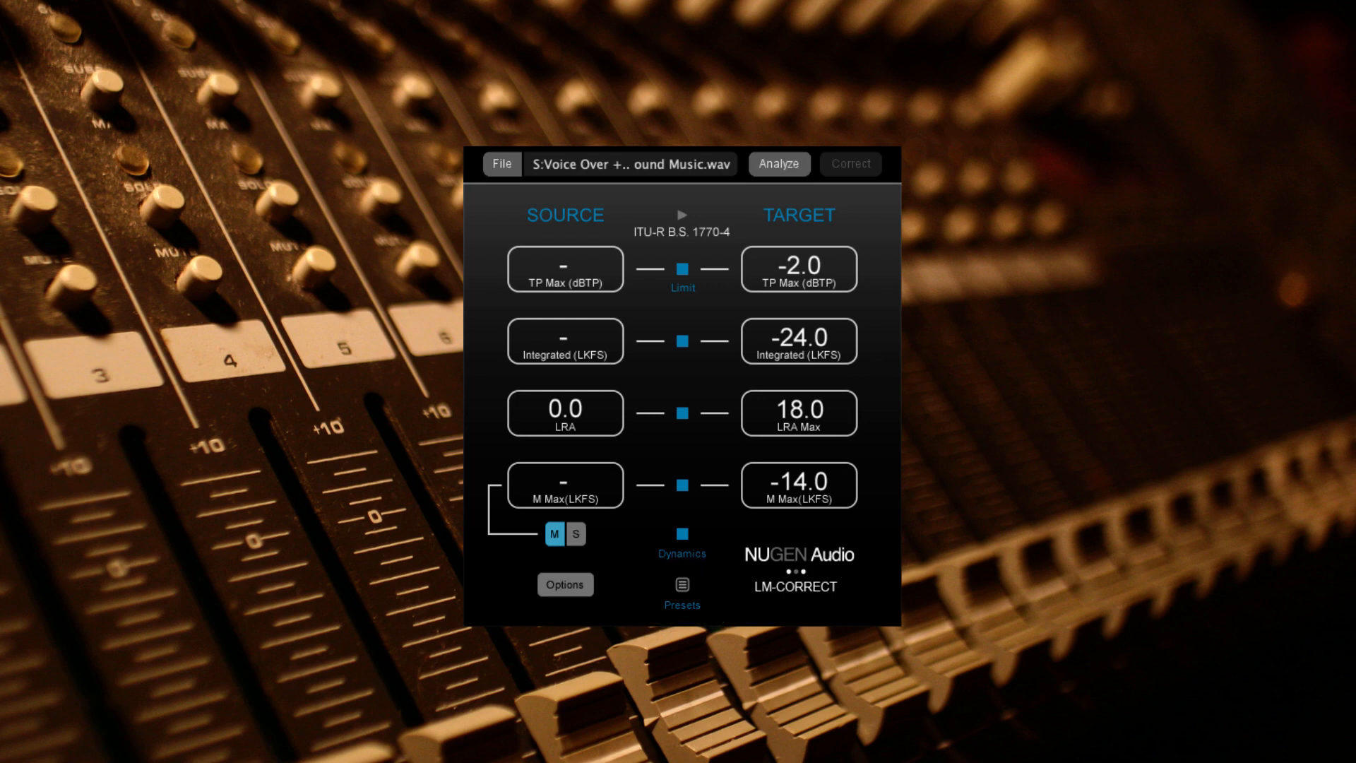
click(682, 231)
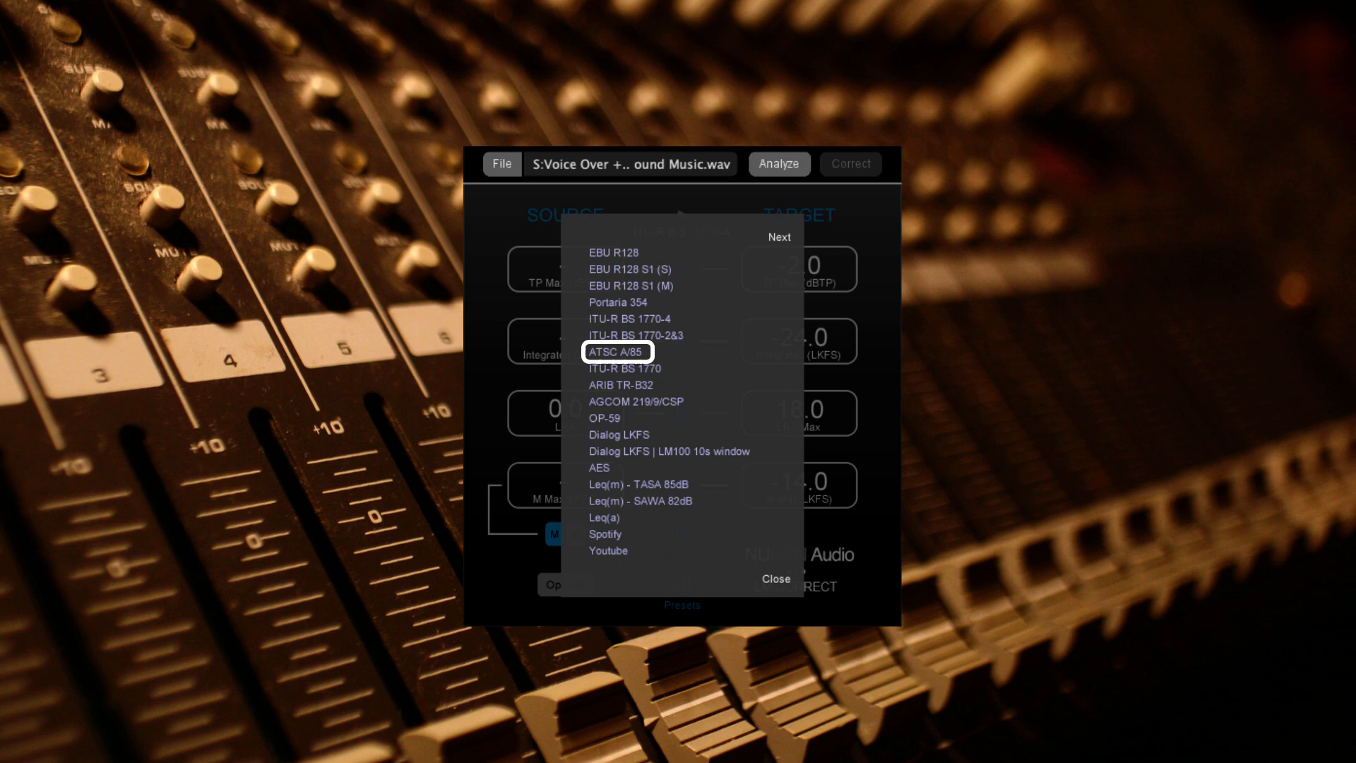
mouse_move(605, 417)
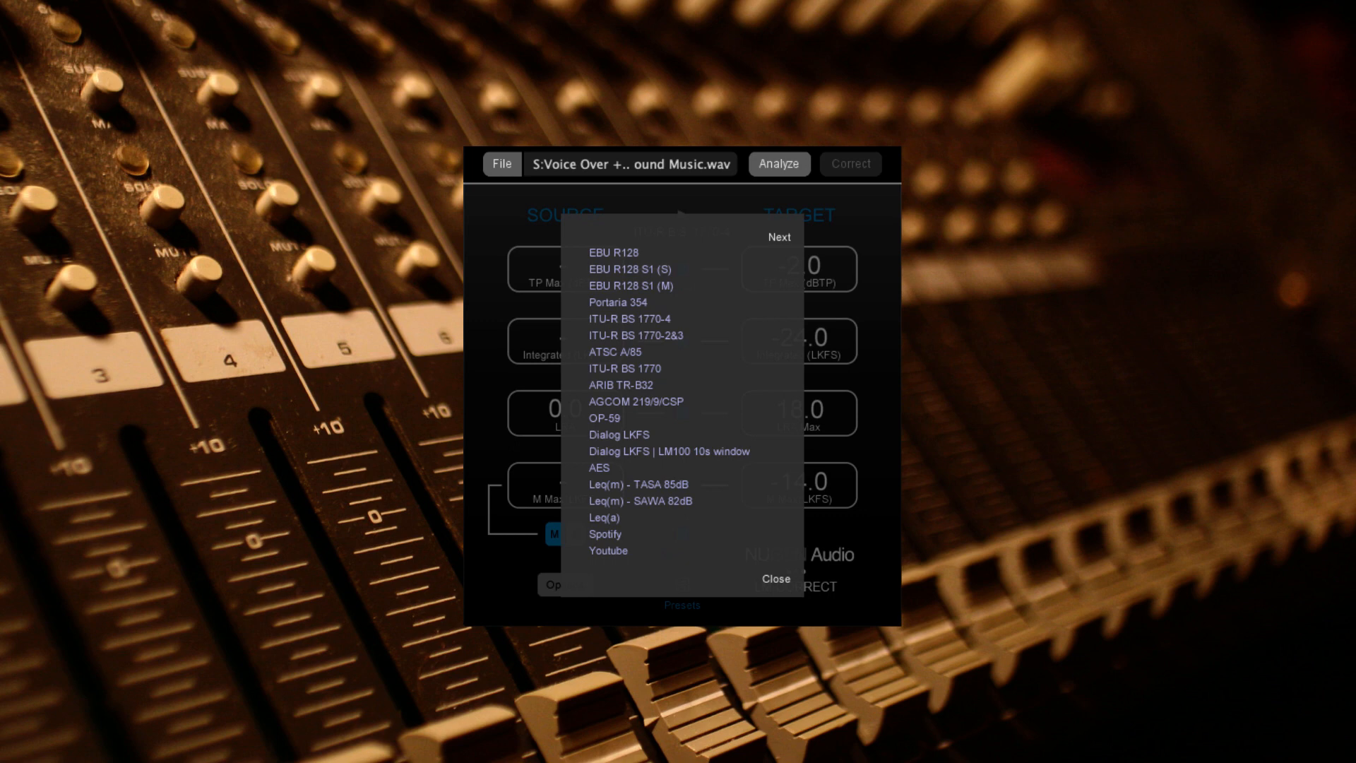
click(631, 319)
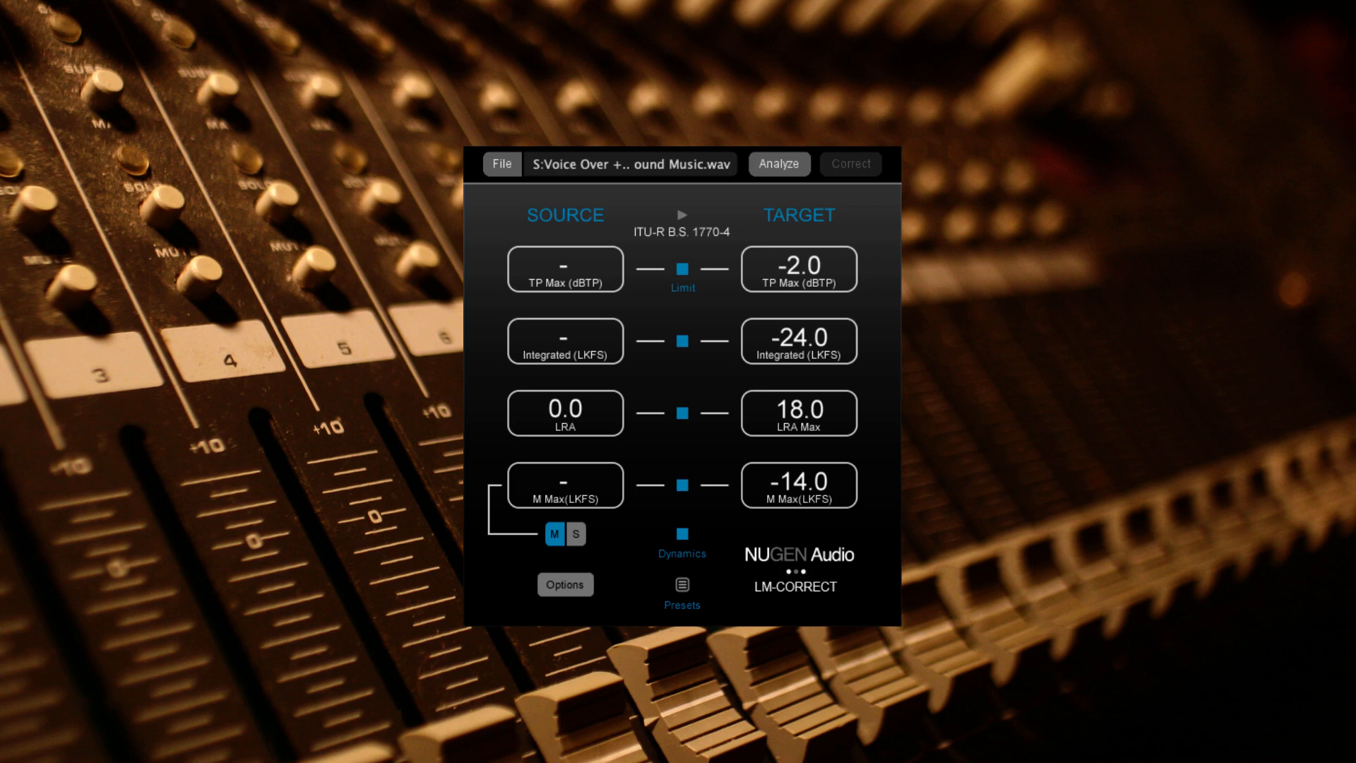
Select the Integrated (LKFS) target field for editing, with ITU-R BS.1770-4 still active.
click(682, 224)
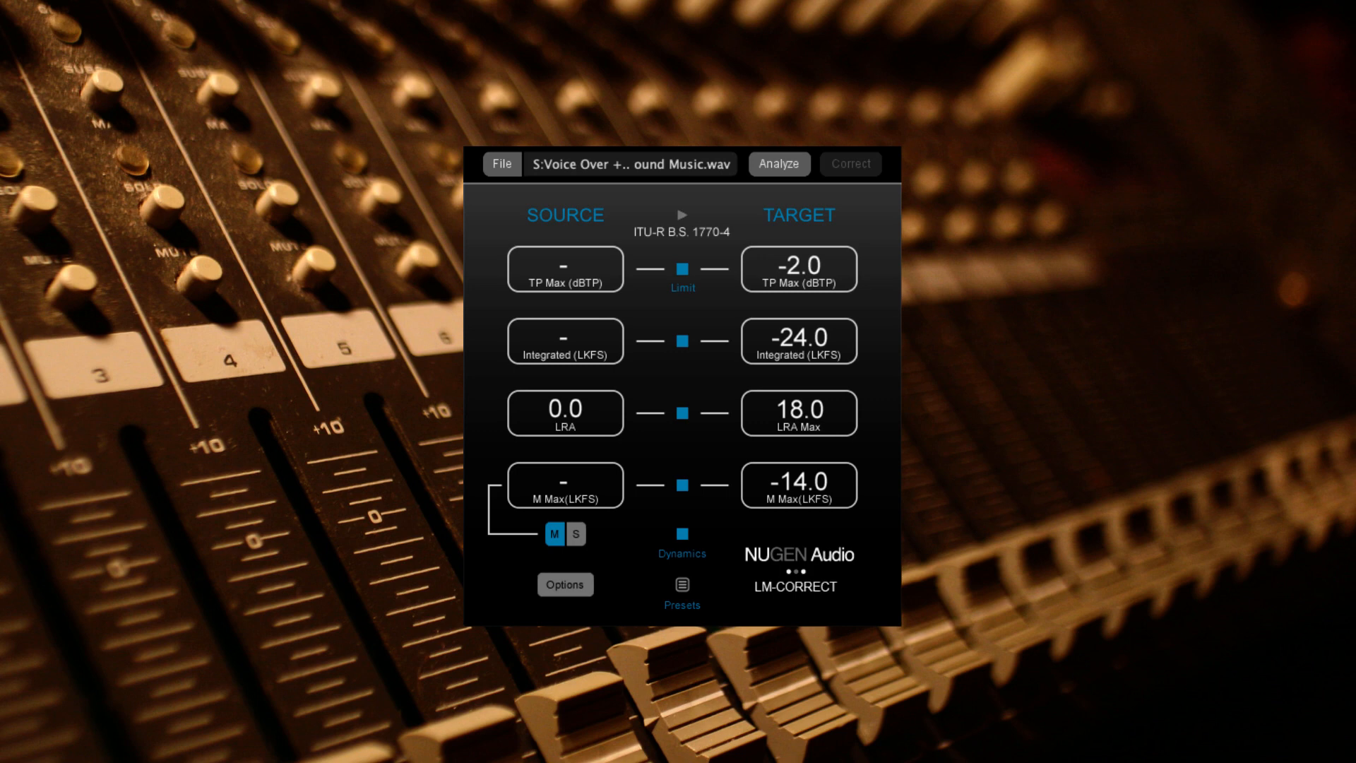
Enter -21 as the Integrated LKFS target, then check and close the analysis options.
text(-2)
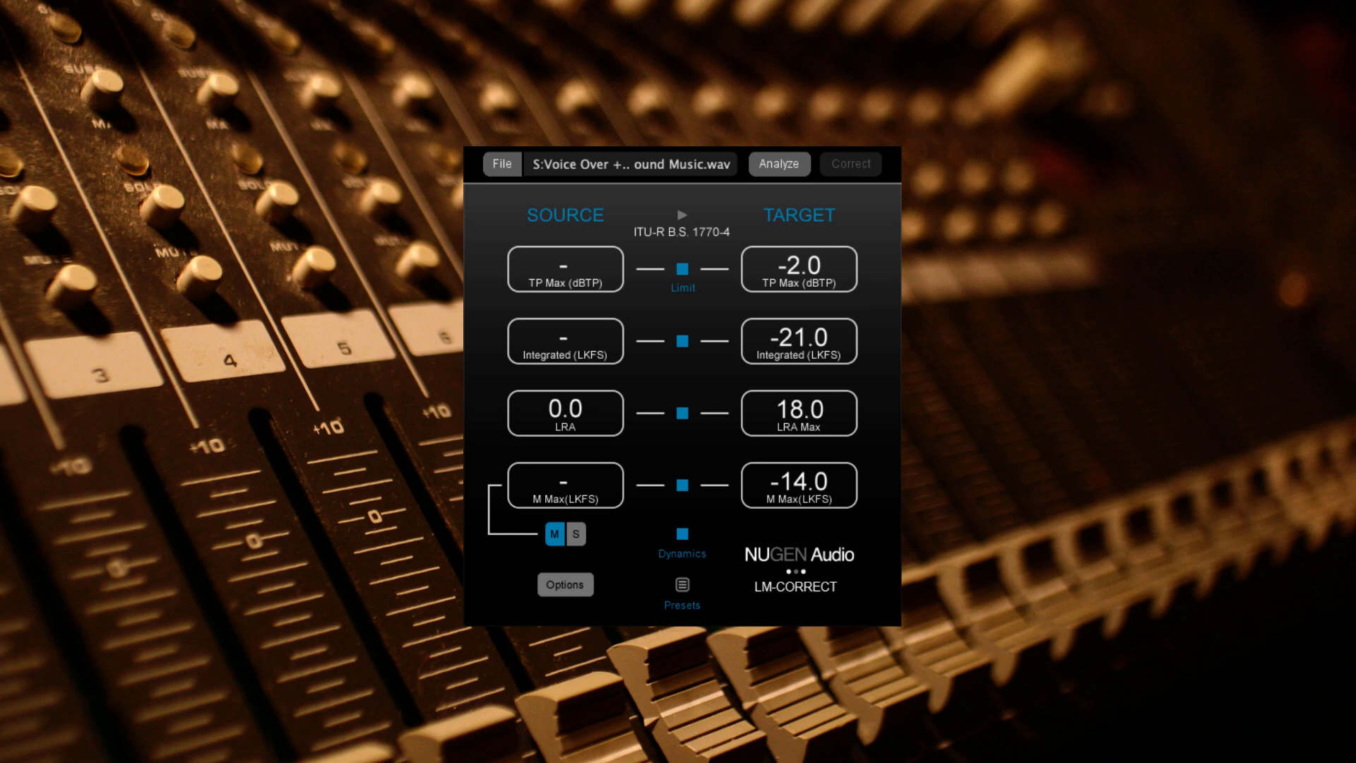
click(564, 585)
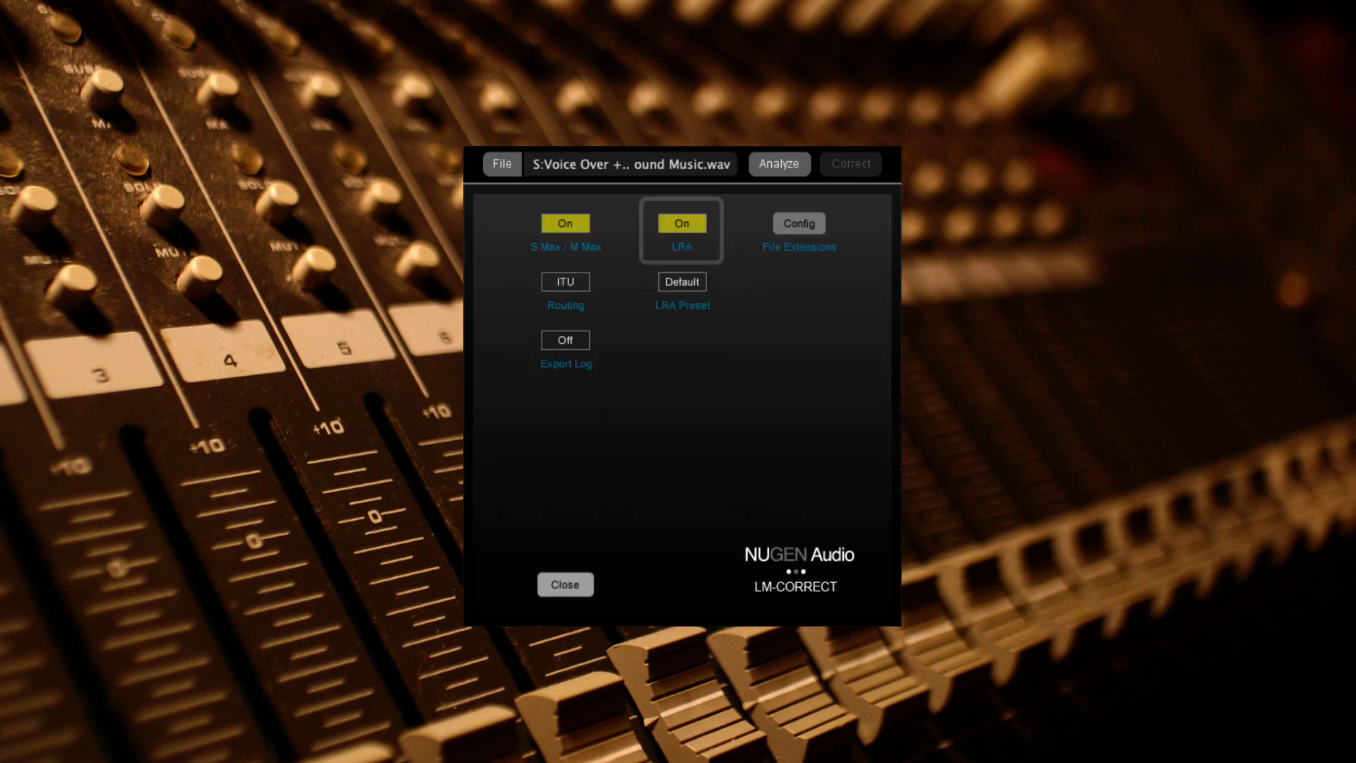
click(565, 584)
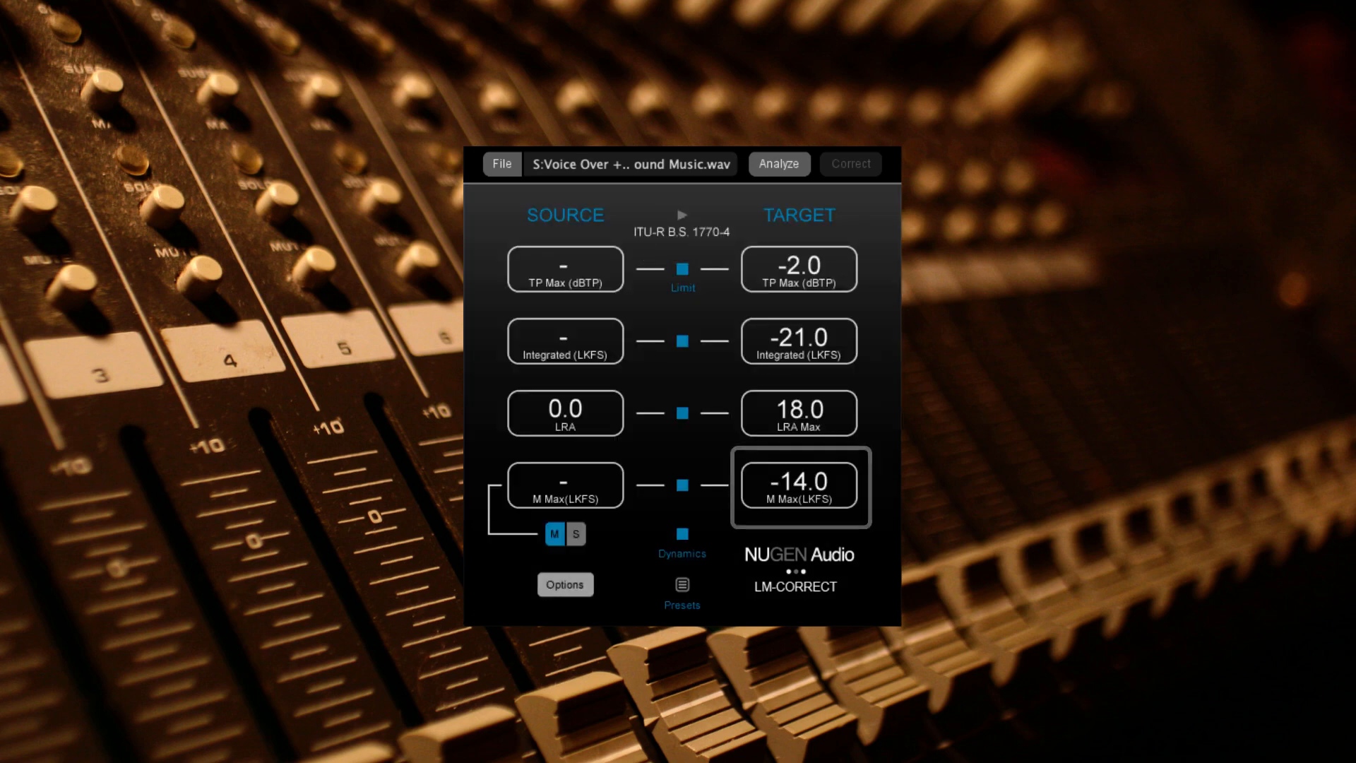
Analyse the voice-over, yielding source readings of 0.1 dBTP, -14.0 LKFS, 2.9 LRA, -8.5 momentary.
click(798, 486)
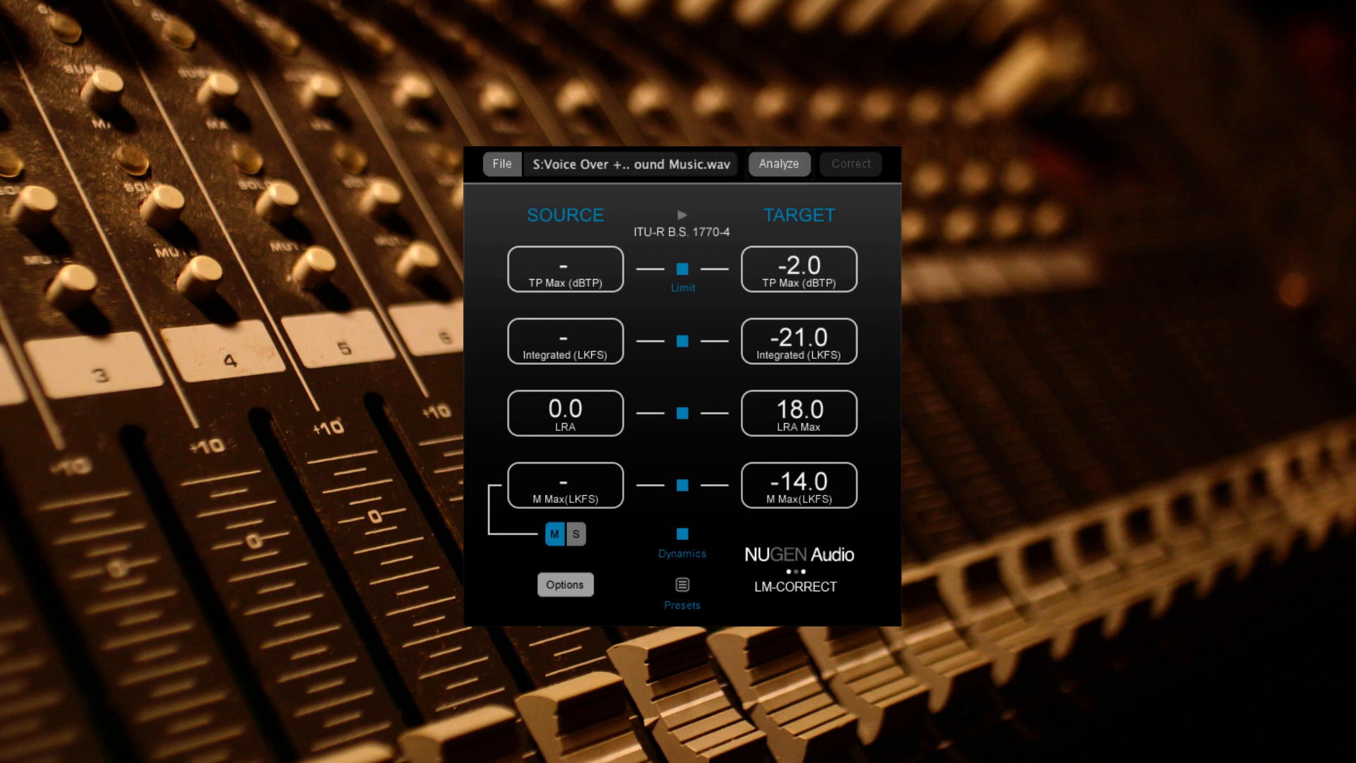
click(778, 163)
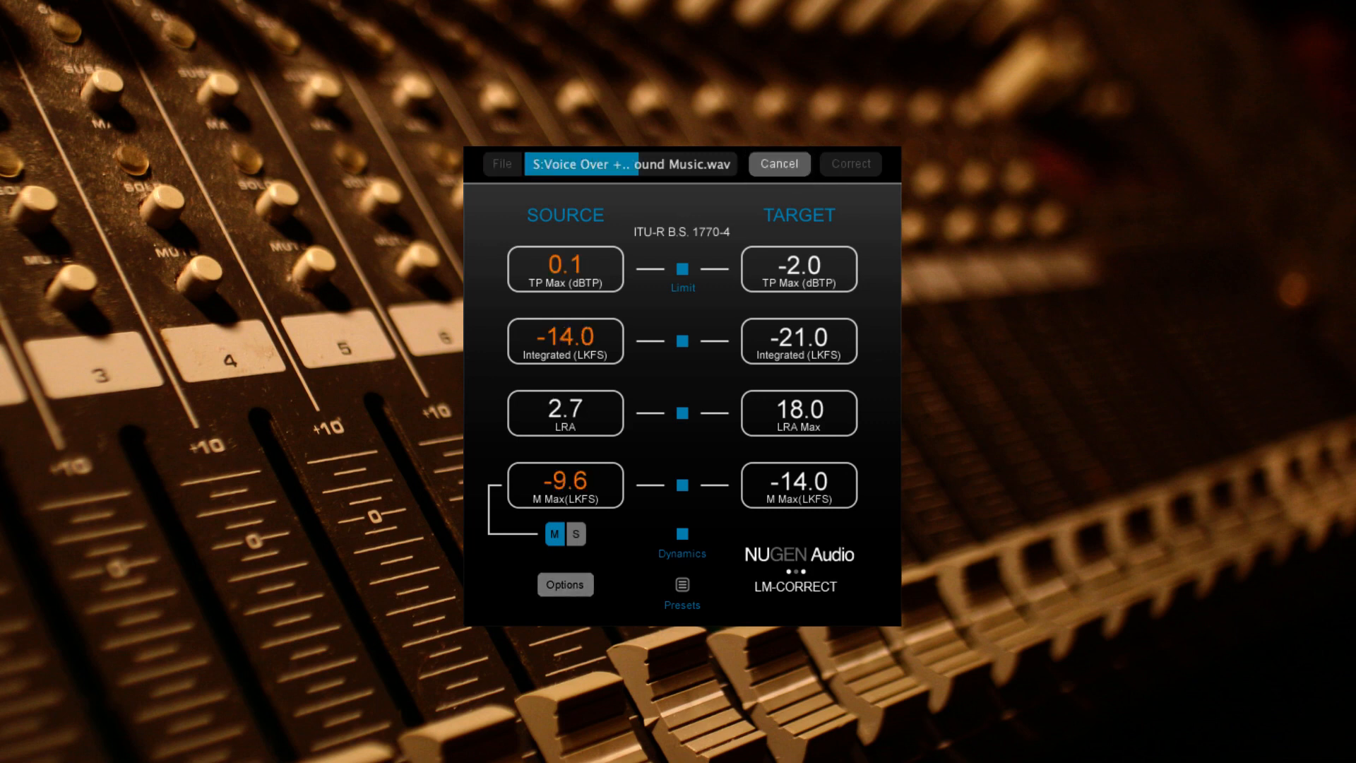
click(777, 163)
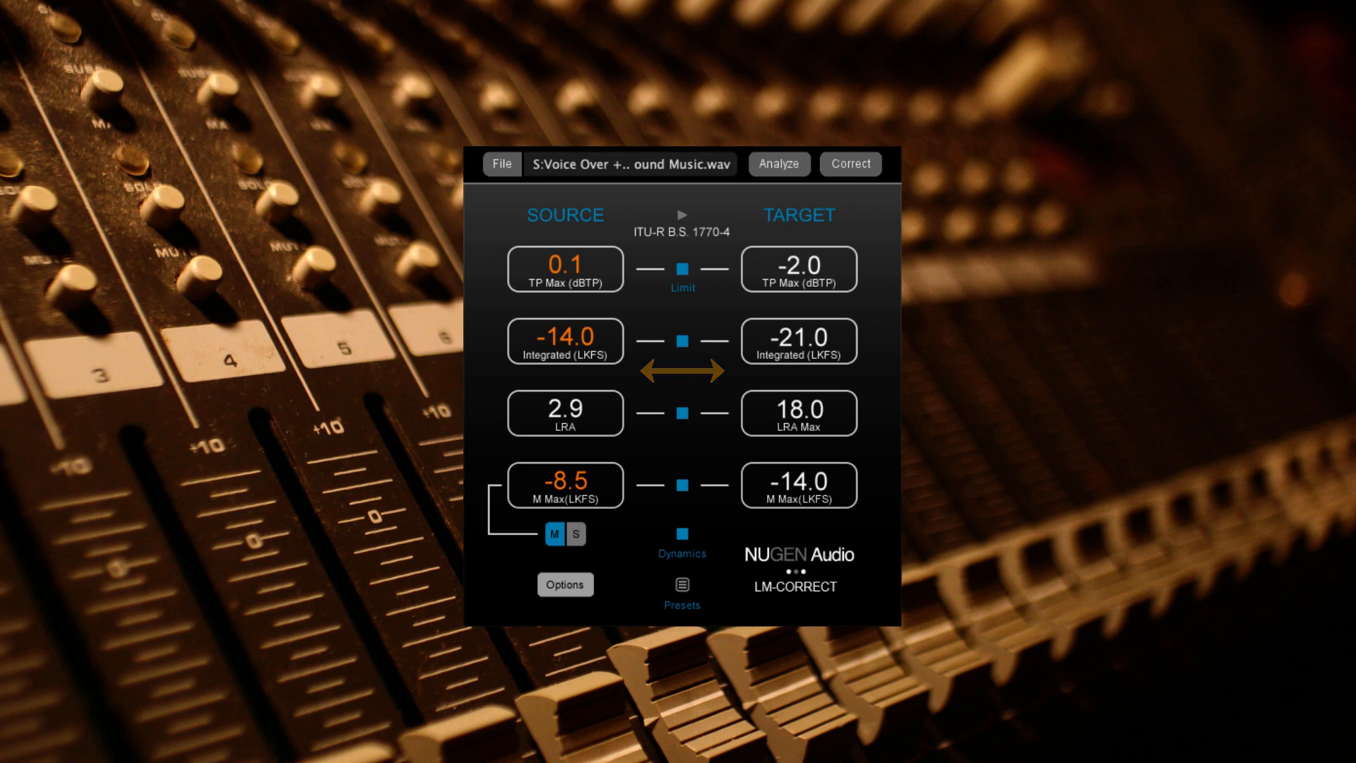
Correct the voice-over to -21.0 LKFS integrated, giving -6.9 dBTP and -15.5 momentary max.
click(850, 163)
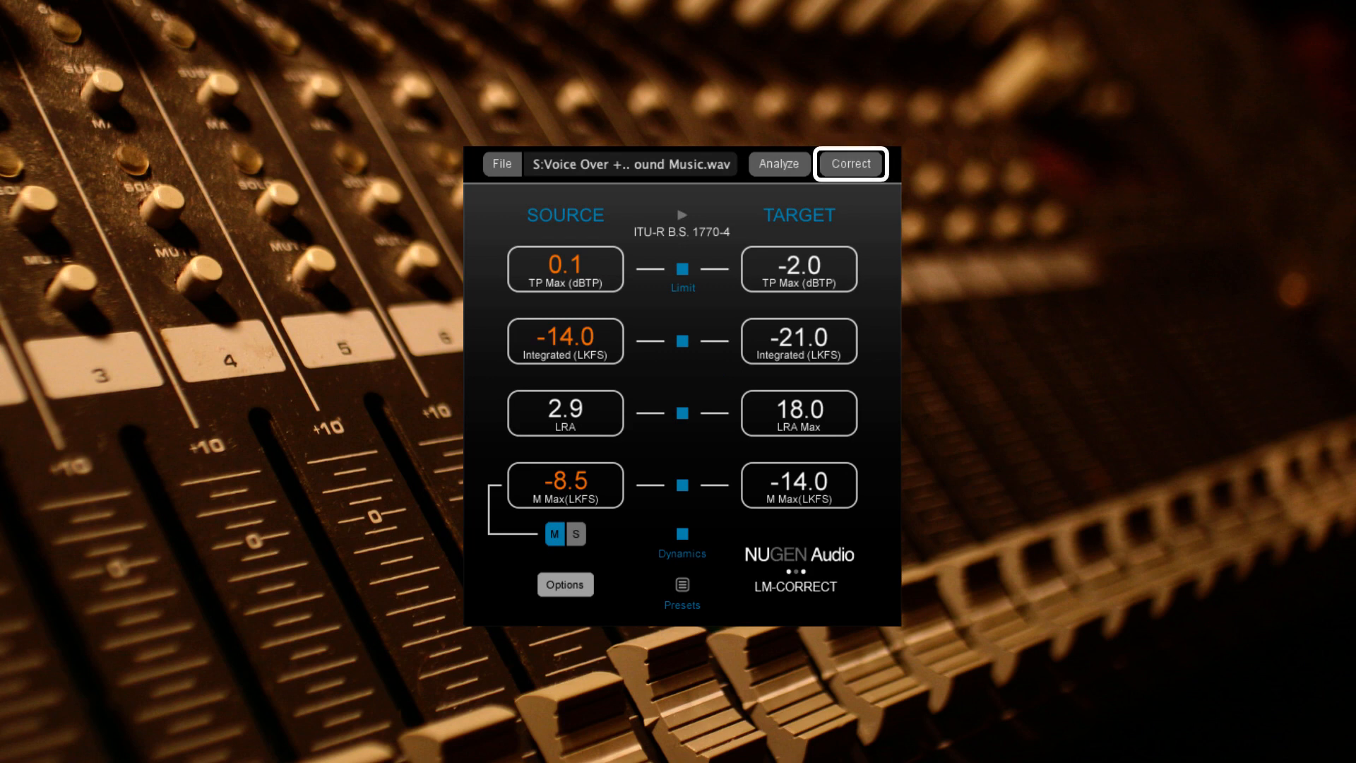
click(850, 163)
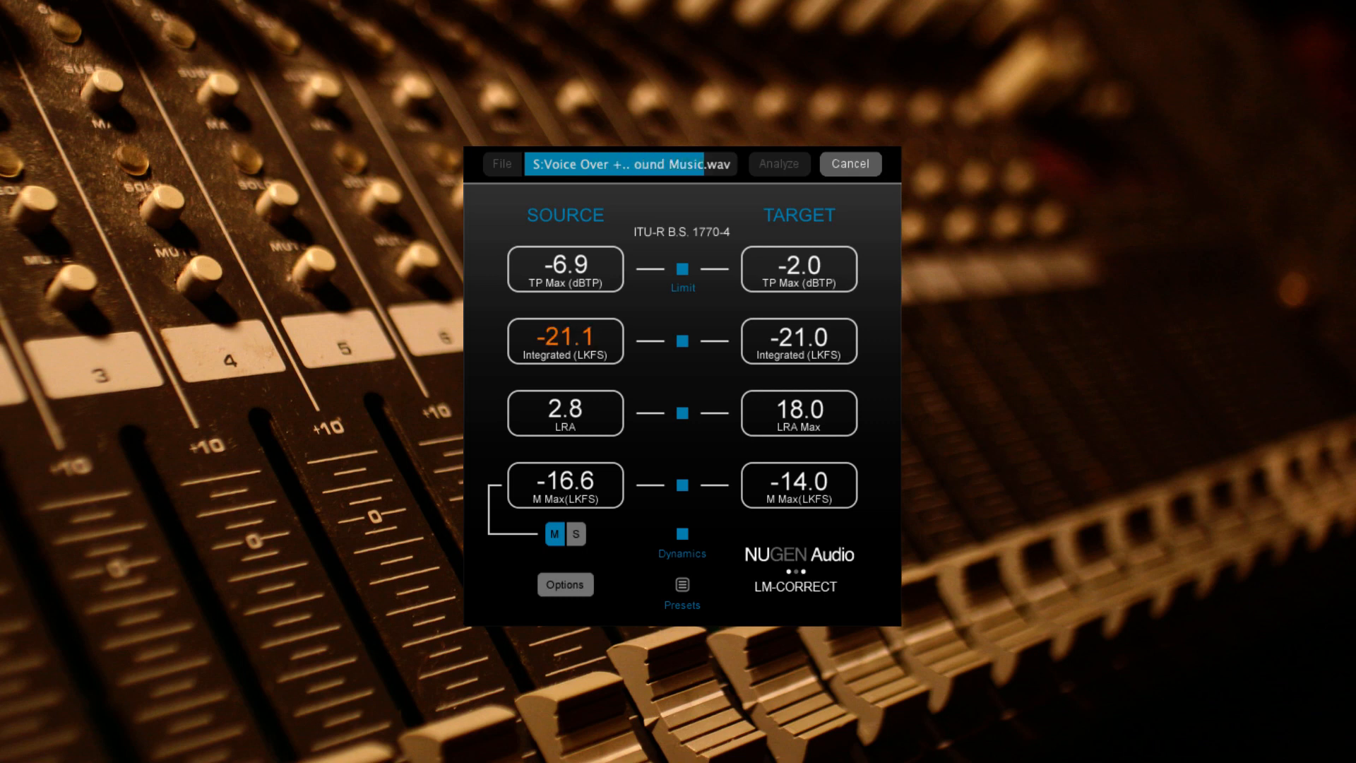
click(777, 163)
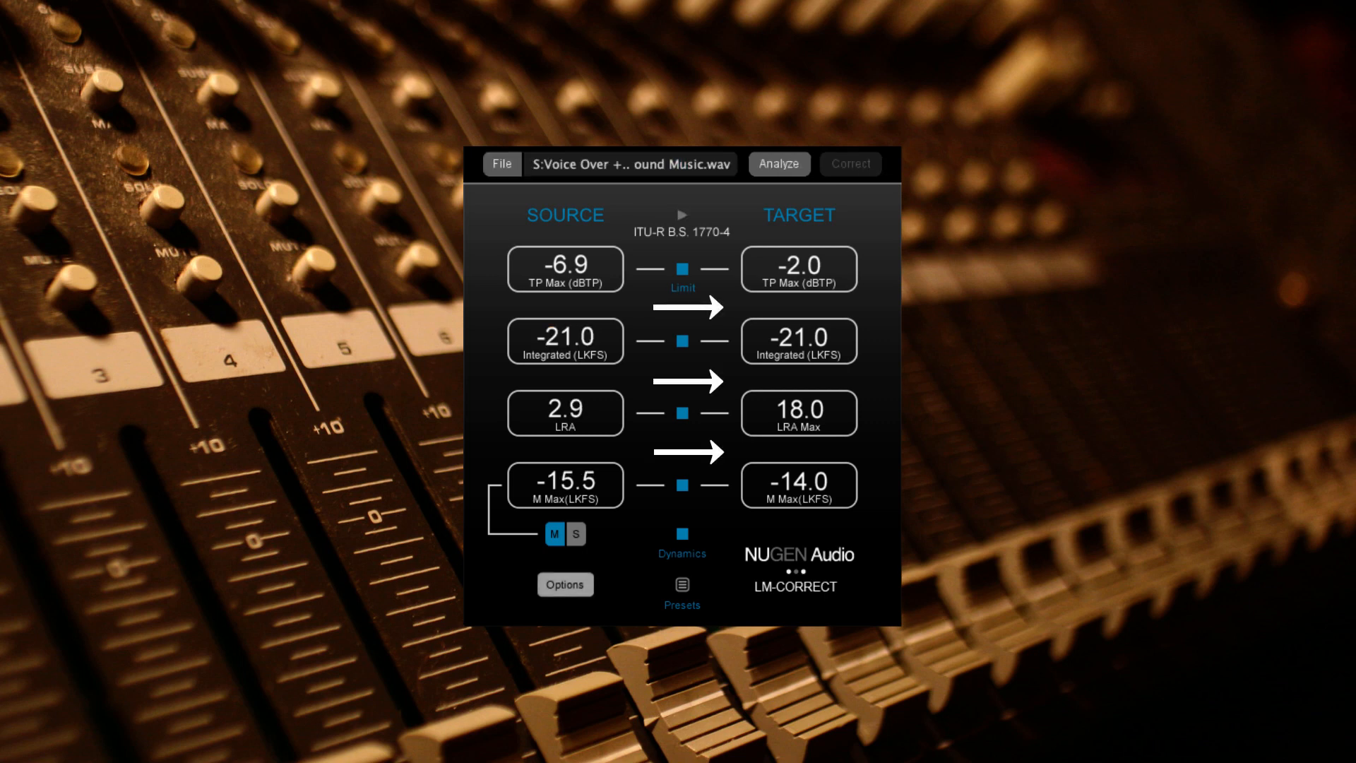